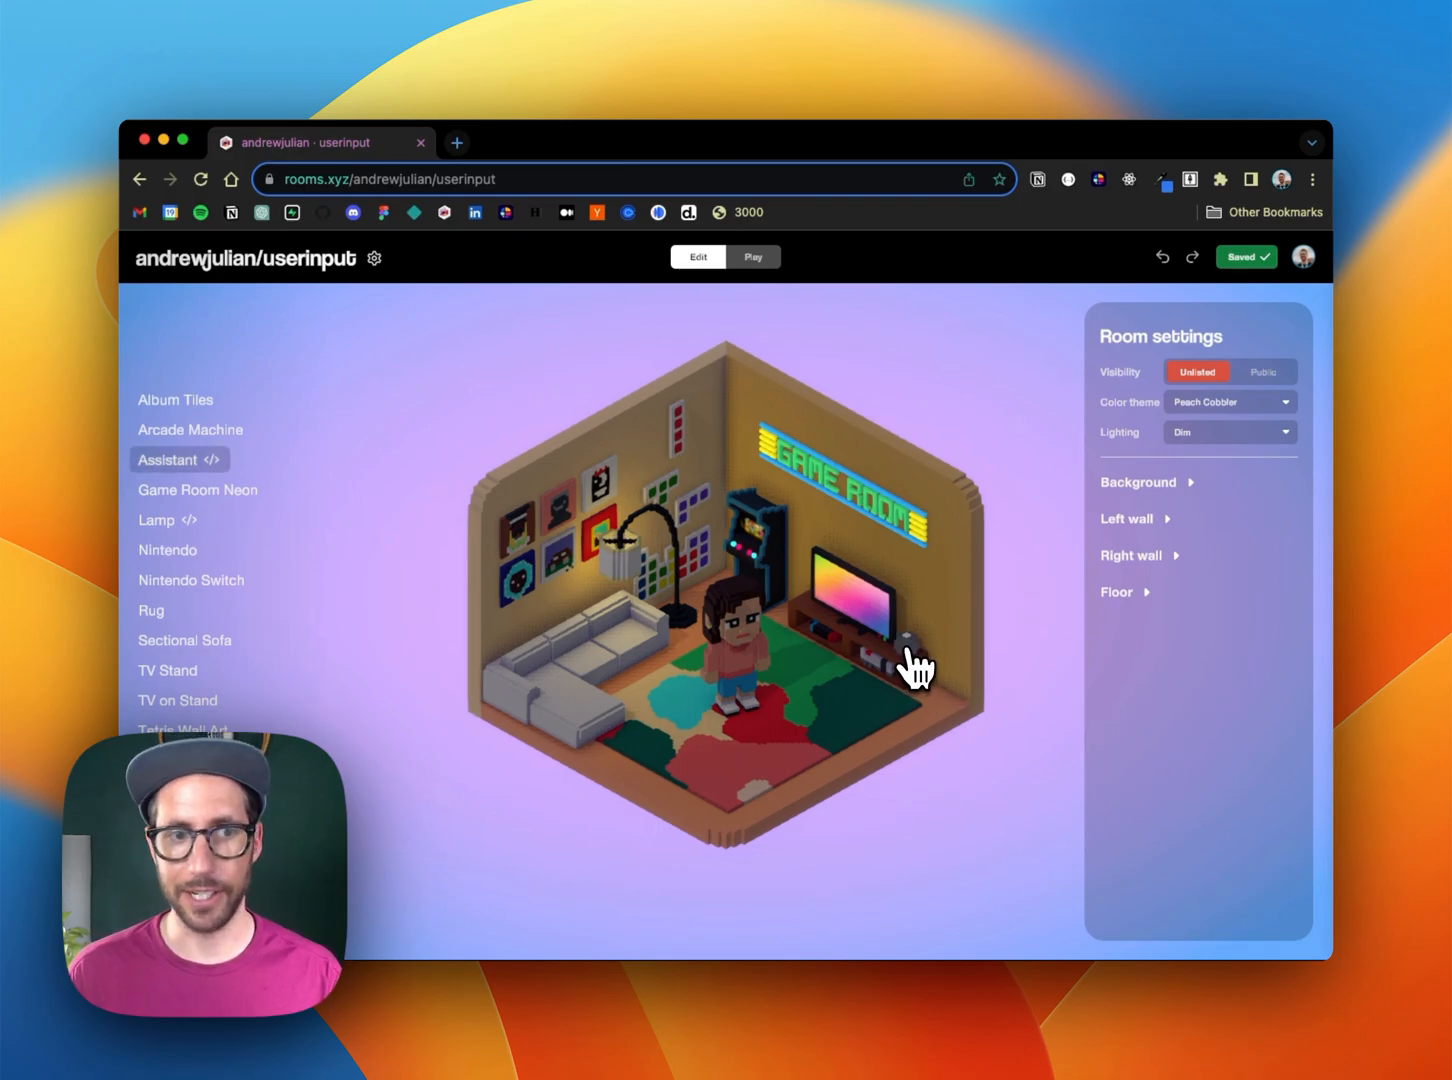
# Step: Select the Assistant object and run the room in Play mode
pyautogui.click(179, 459)
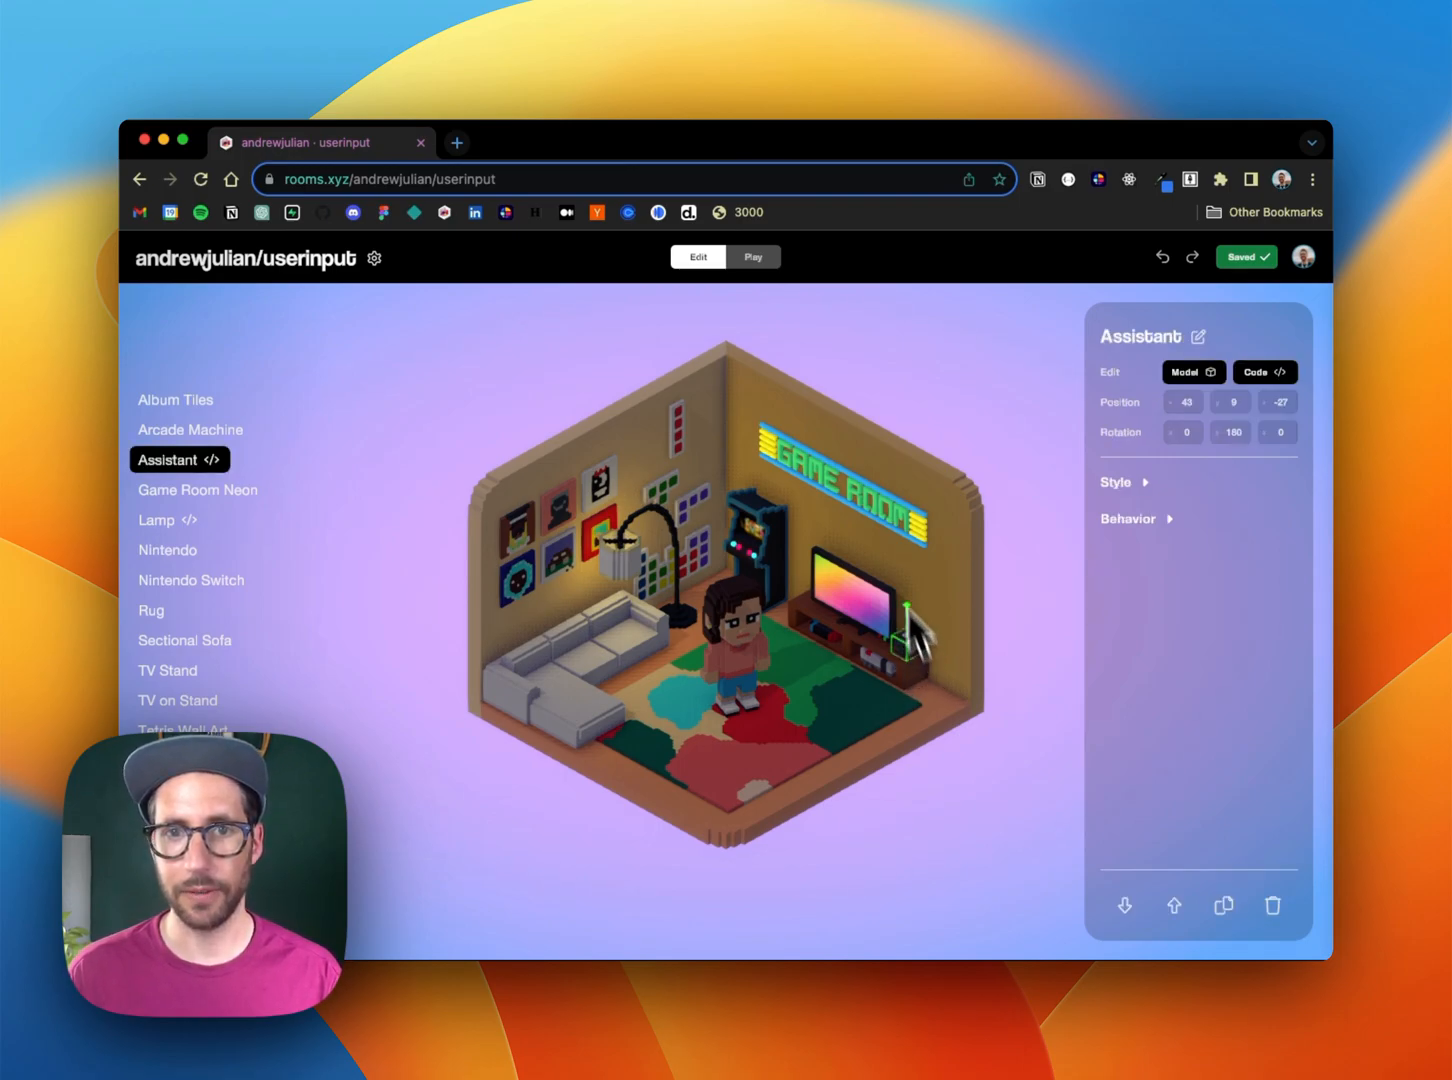
pyautogui.click(752, 256)
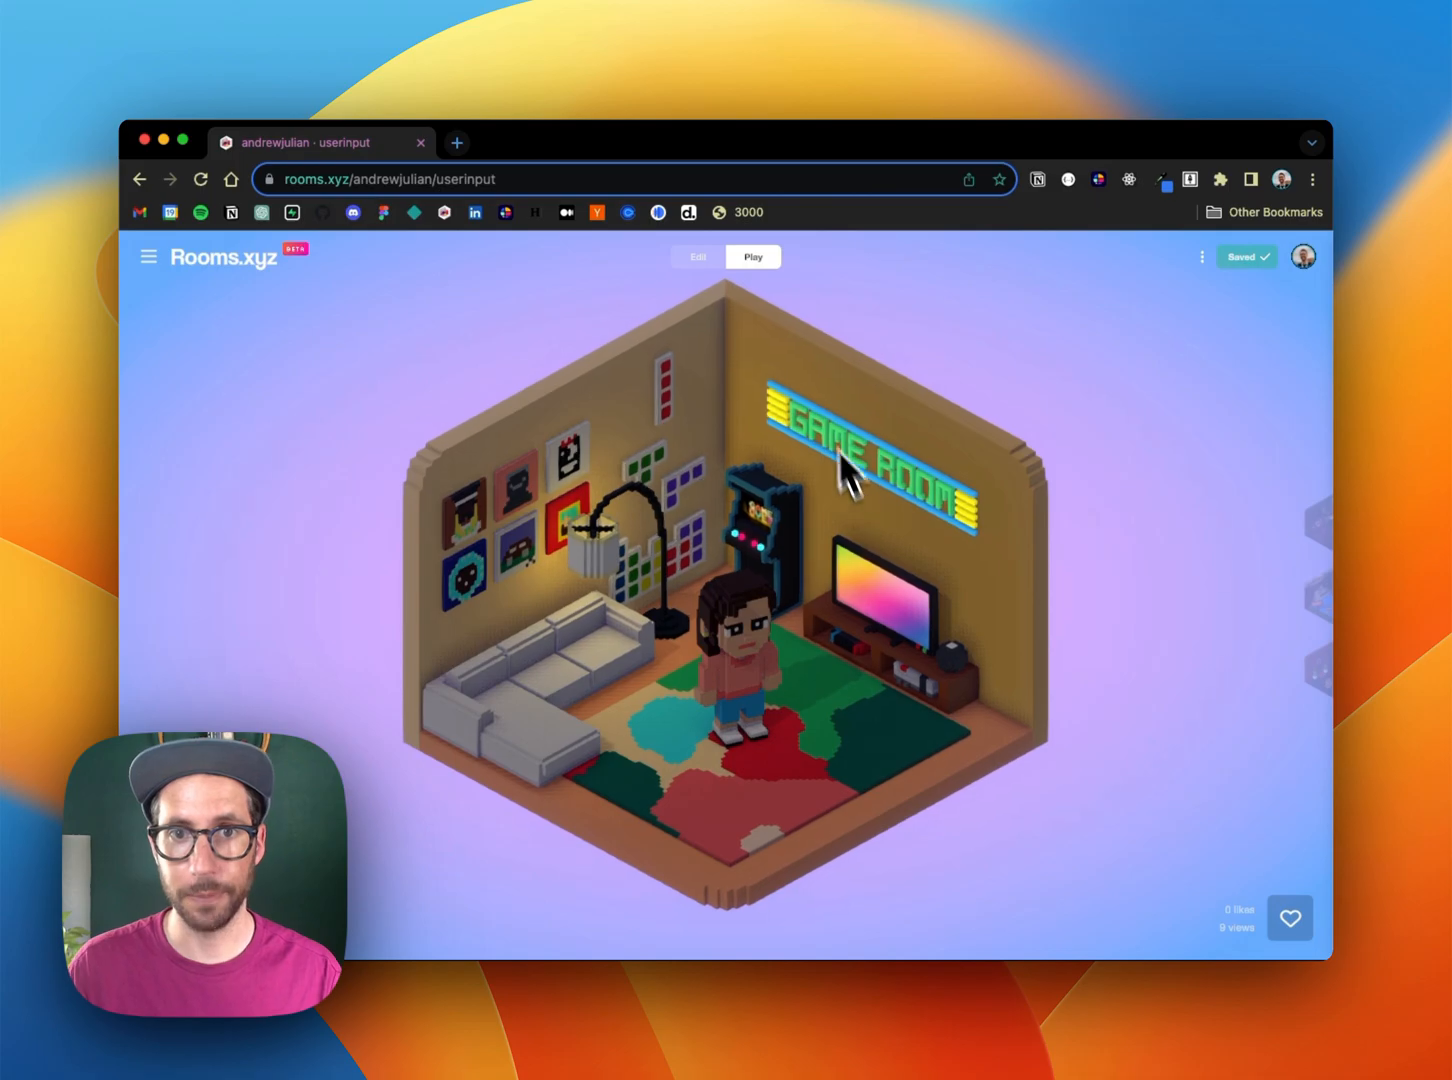
# Step: Return to editing and open the Assistant object's code editor
pyautogui.click(696, 257)
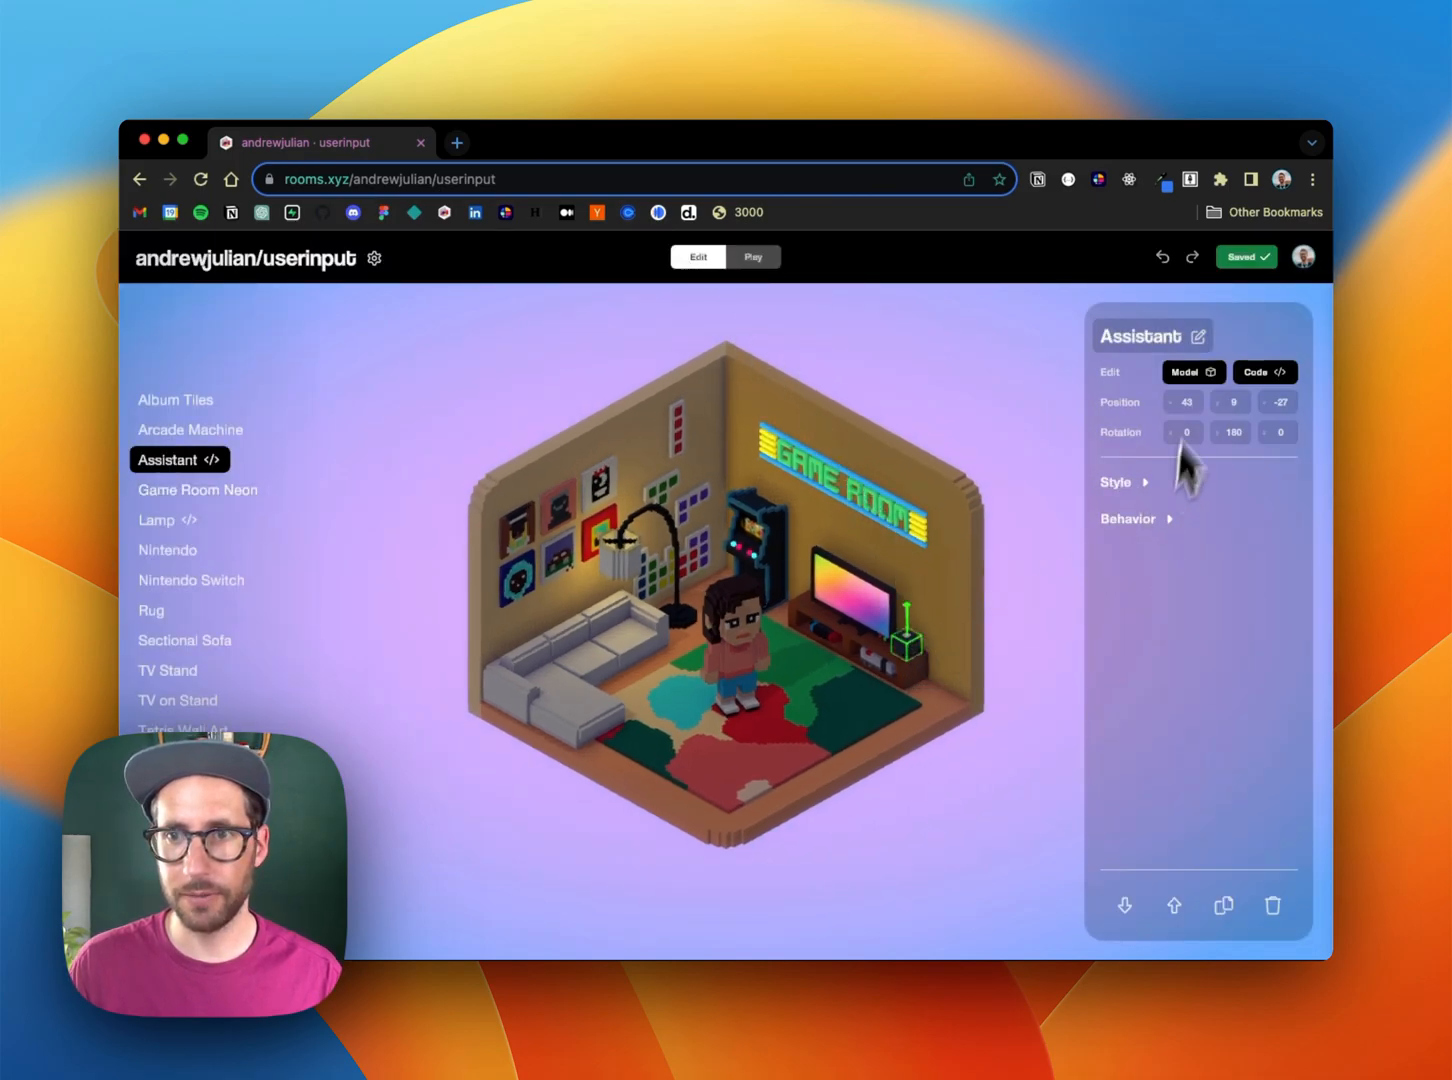
pyautogui.click(1264, 372)
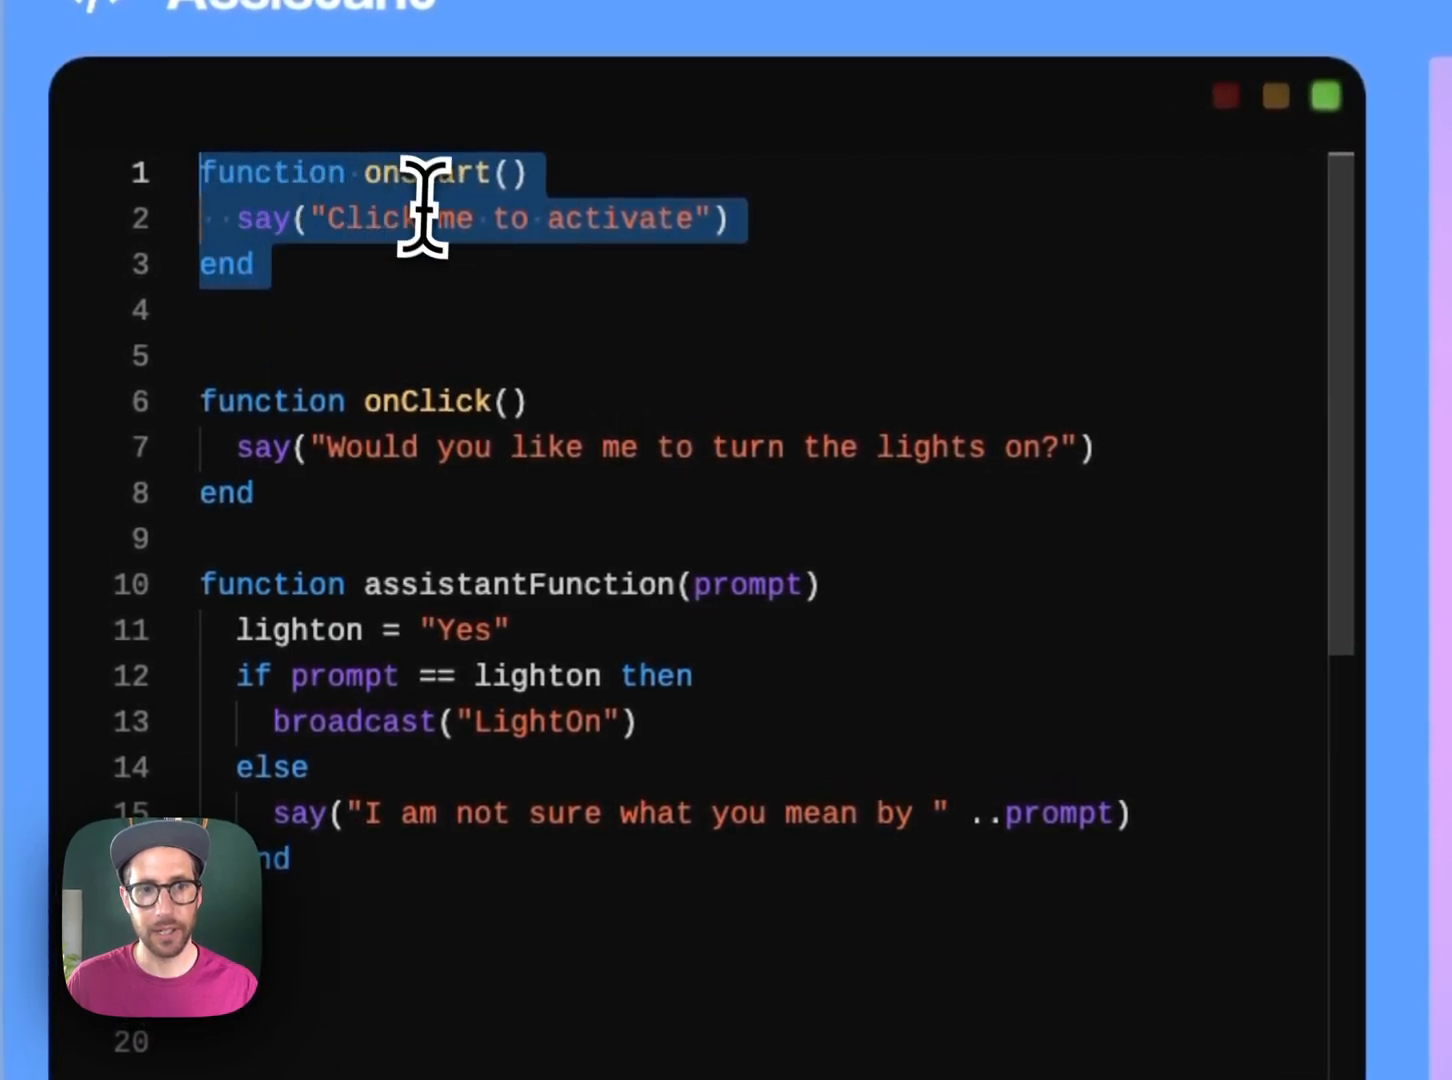
pyautogui.moveTo(600, 515)
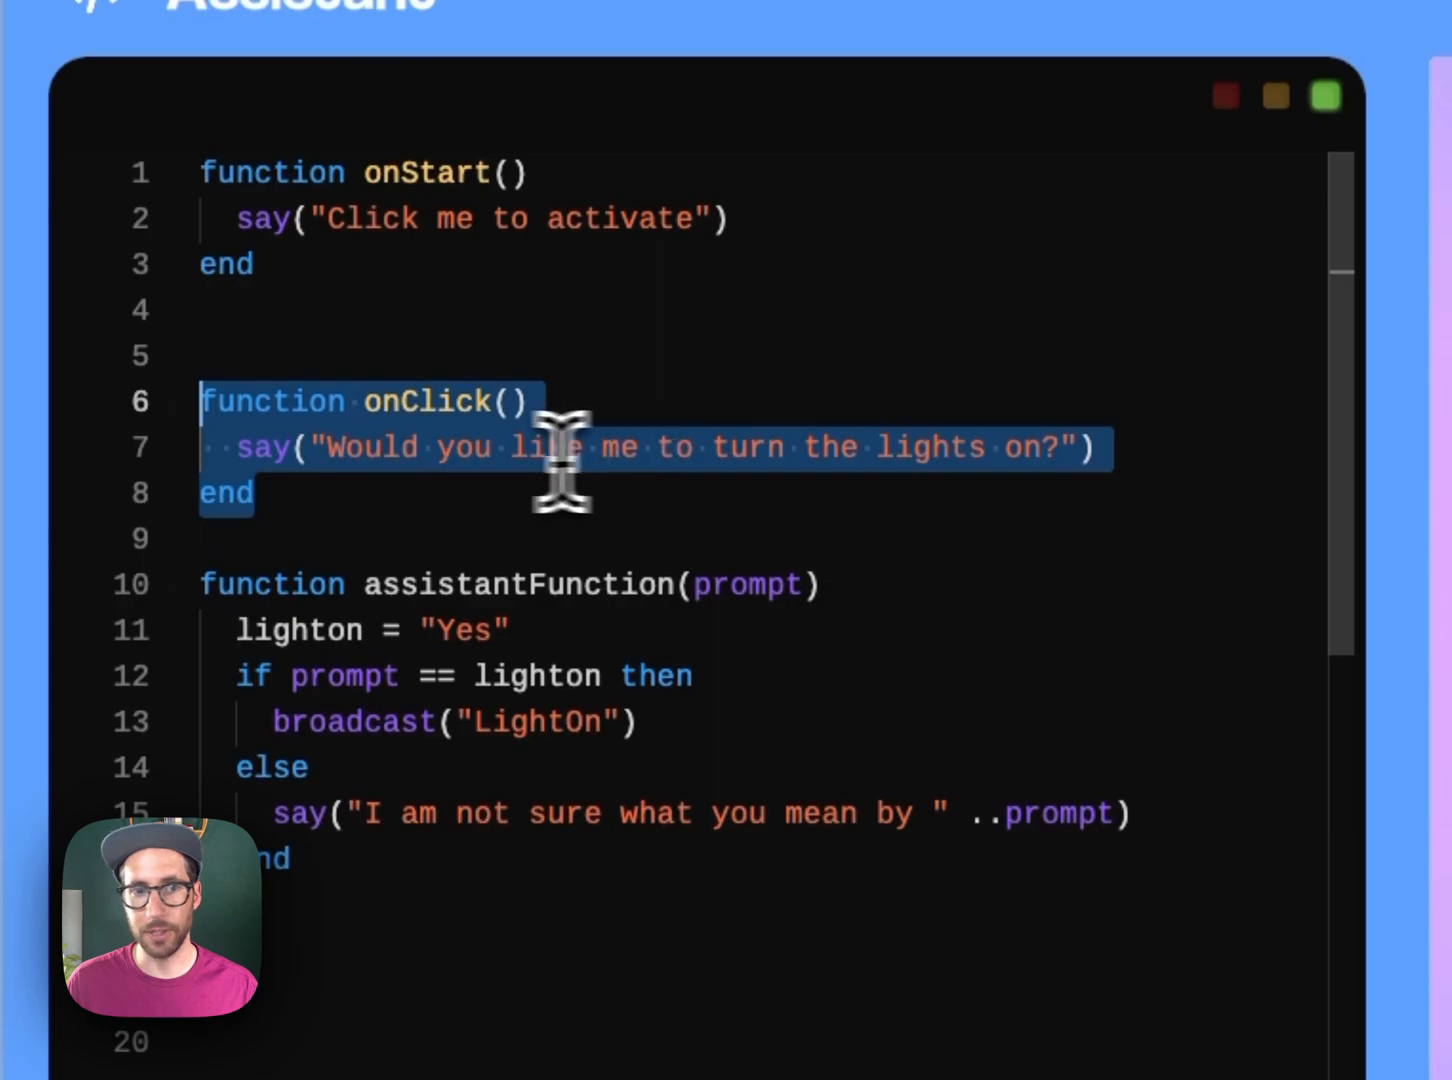
pyautogui.moveTo(1045, 450)
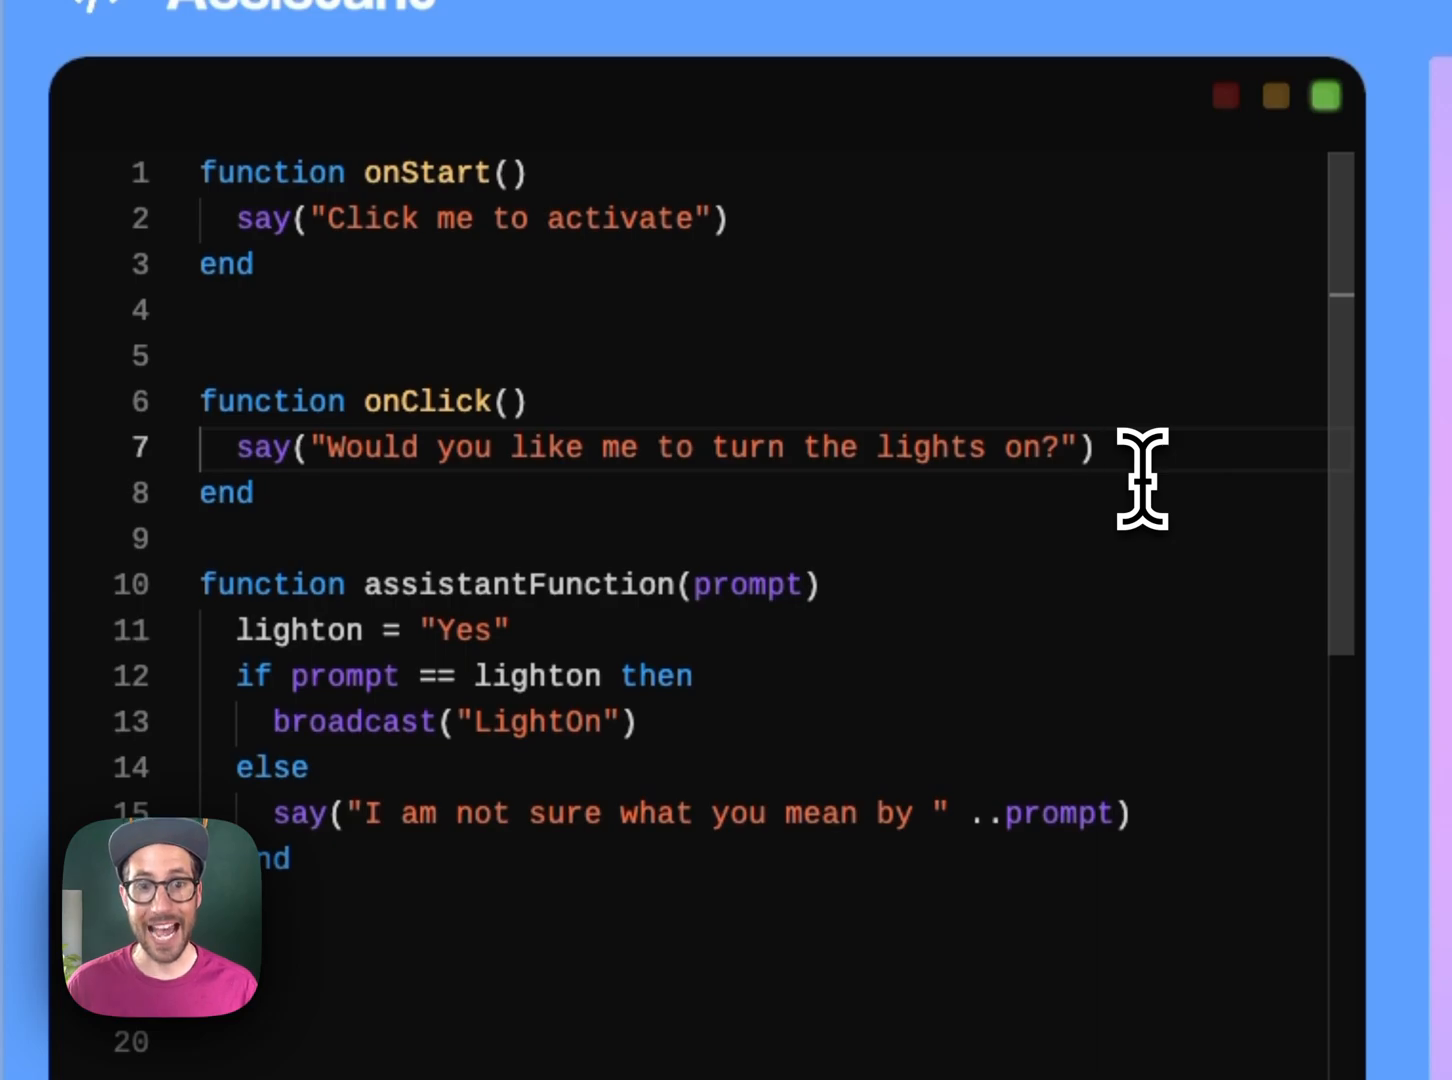
# Step: Add the line prompt("Type here", assistantFunction) to the Assistant's onClick function
pyautogui.write('prompt(')
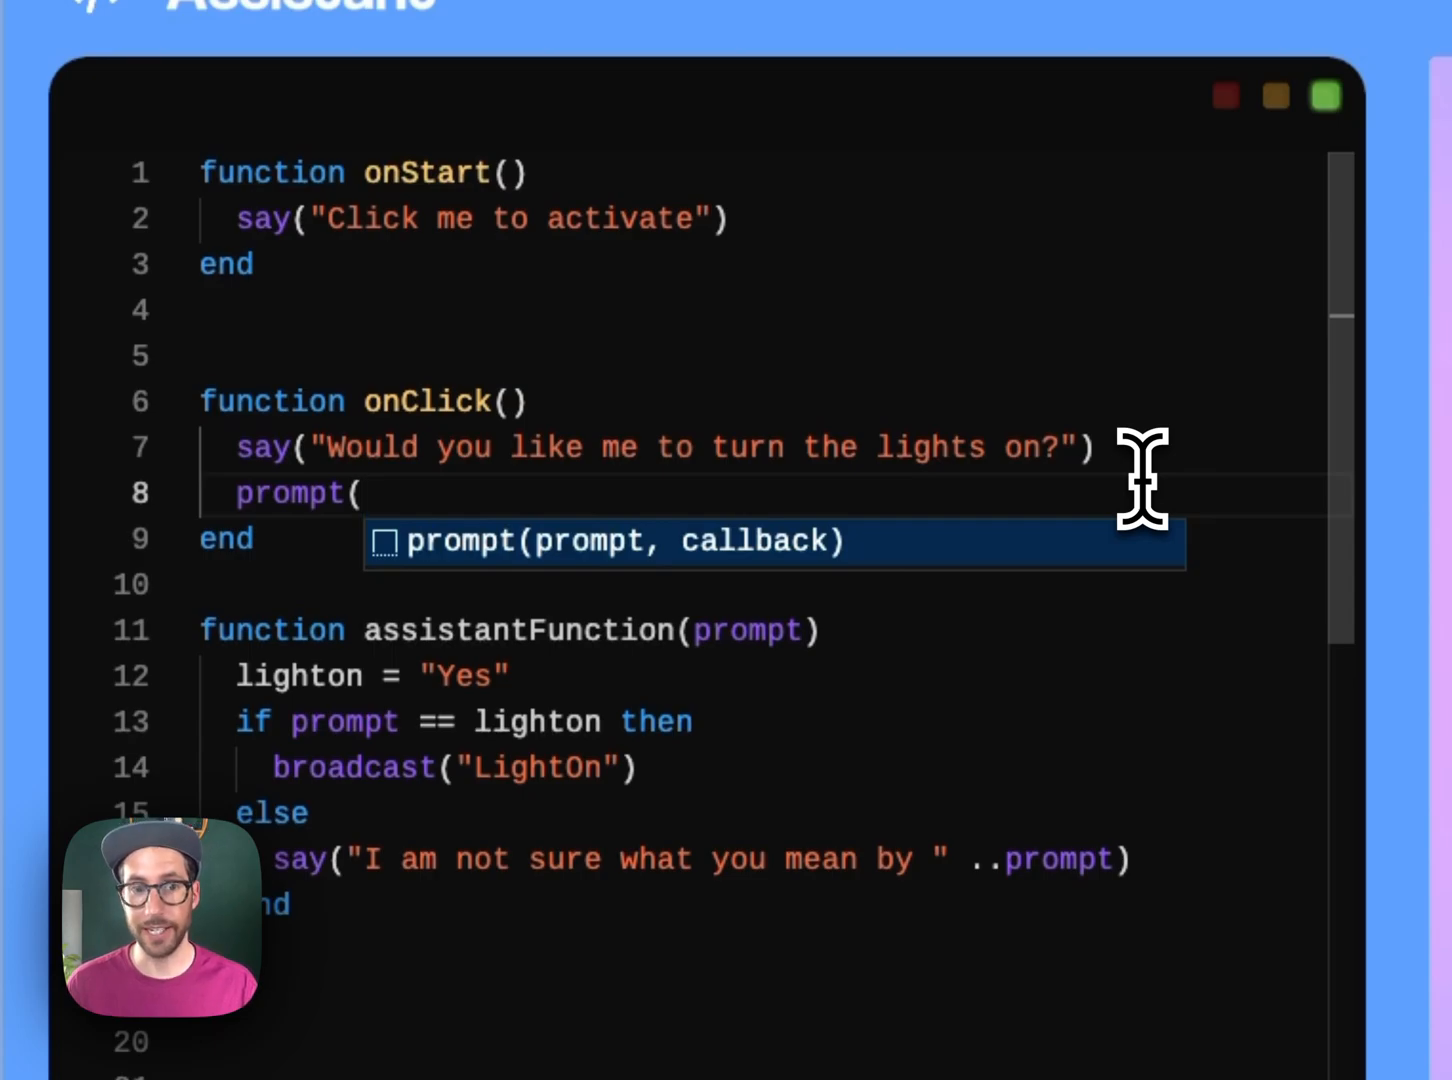
pyautogui.write('"Type')
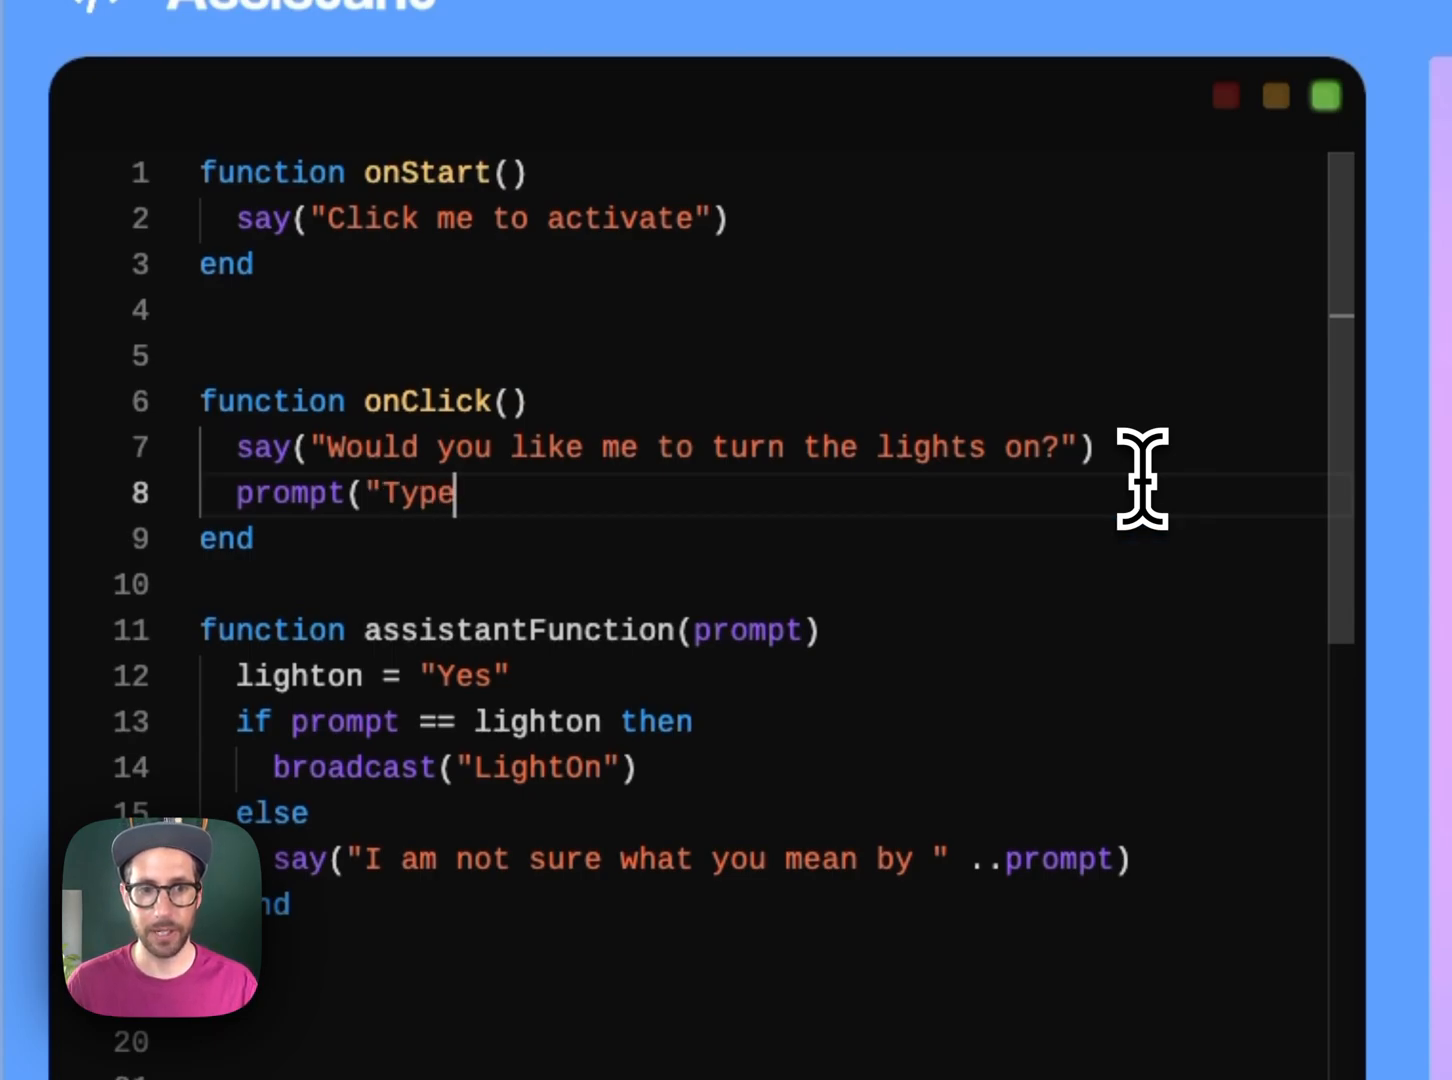
pyautogui.write('here",')
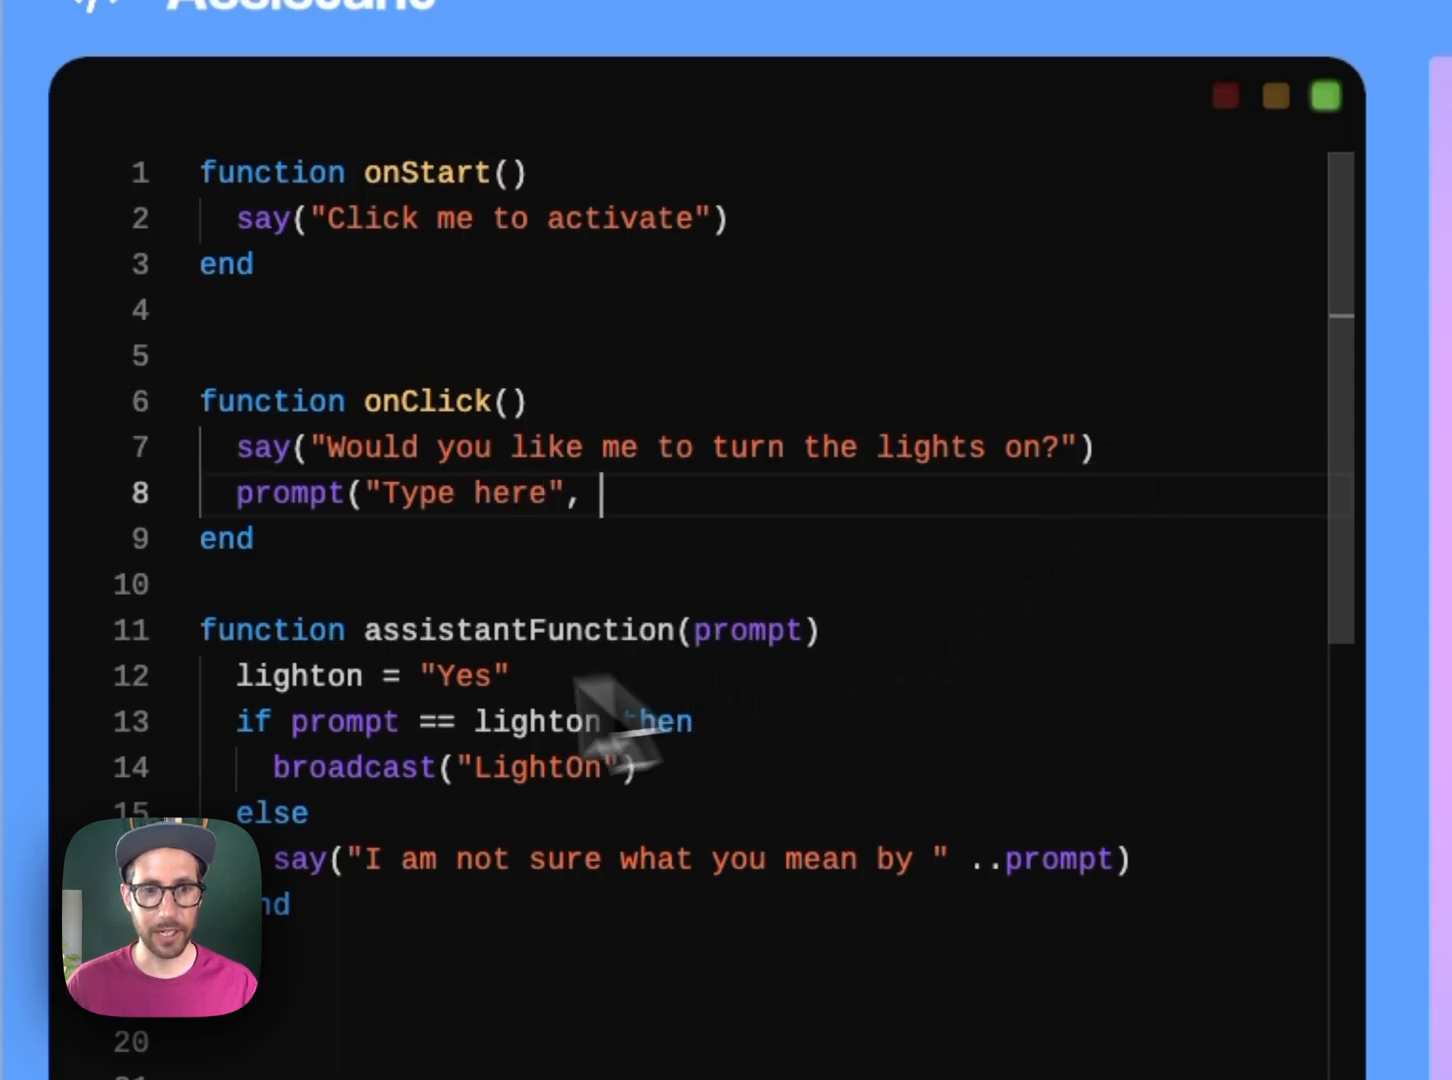
pyautogui.moveTo(690, 580)
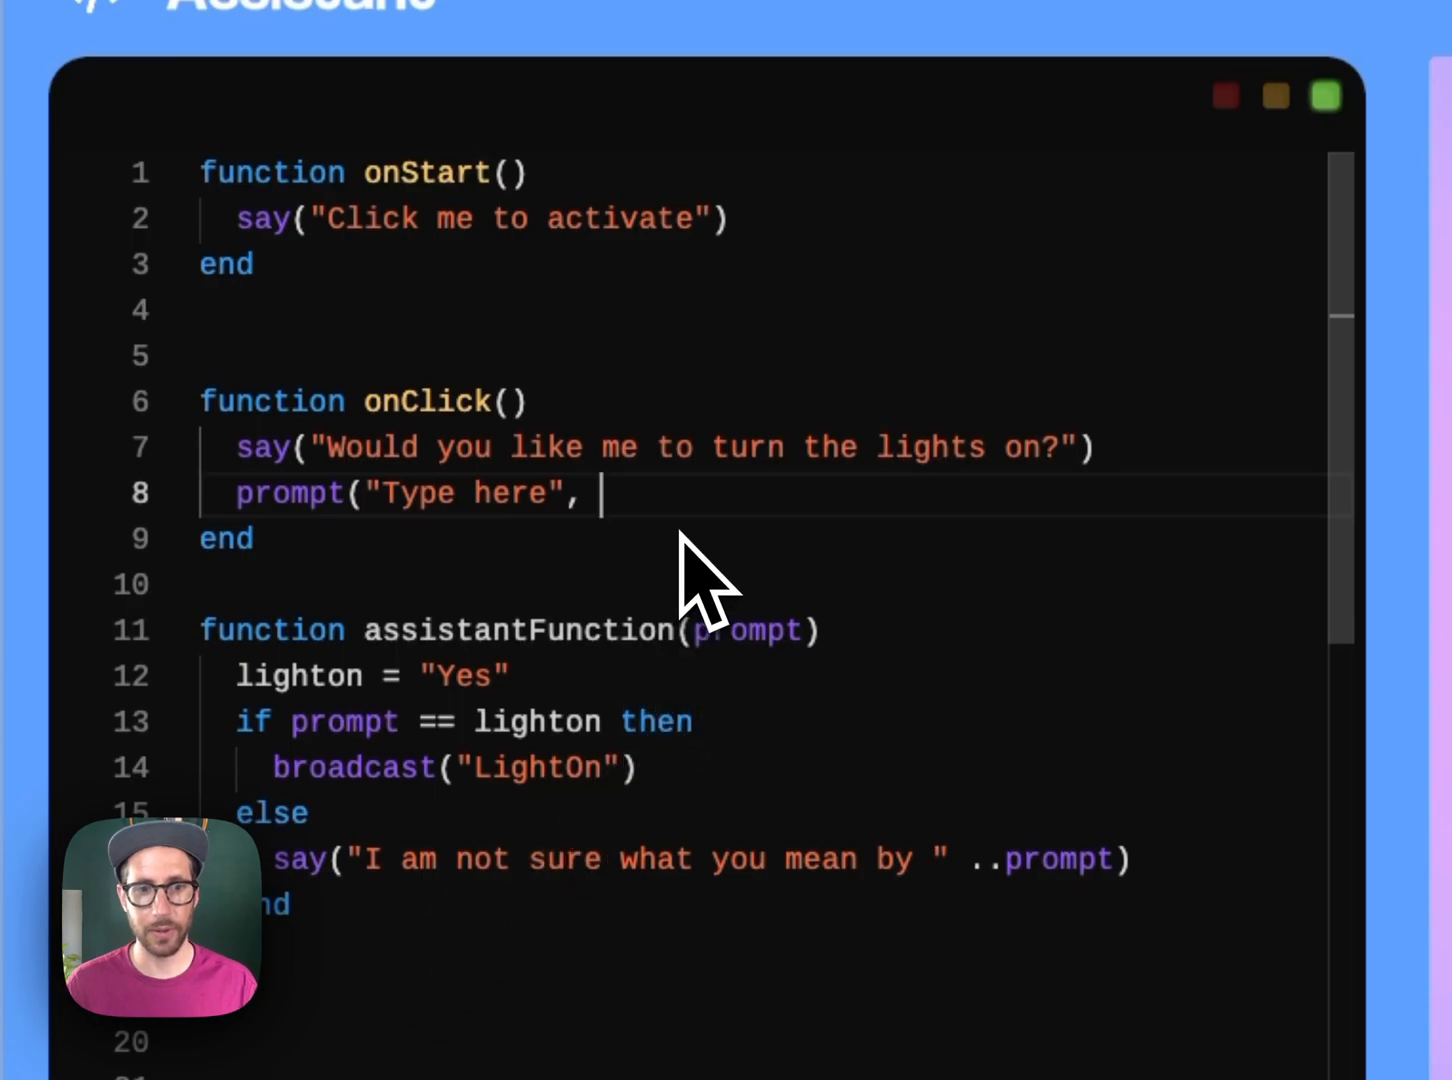
pyautogui.write('assist')
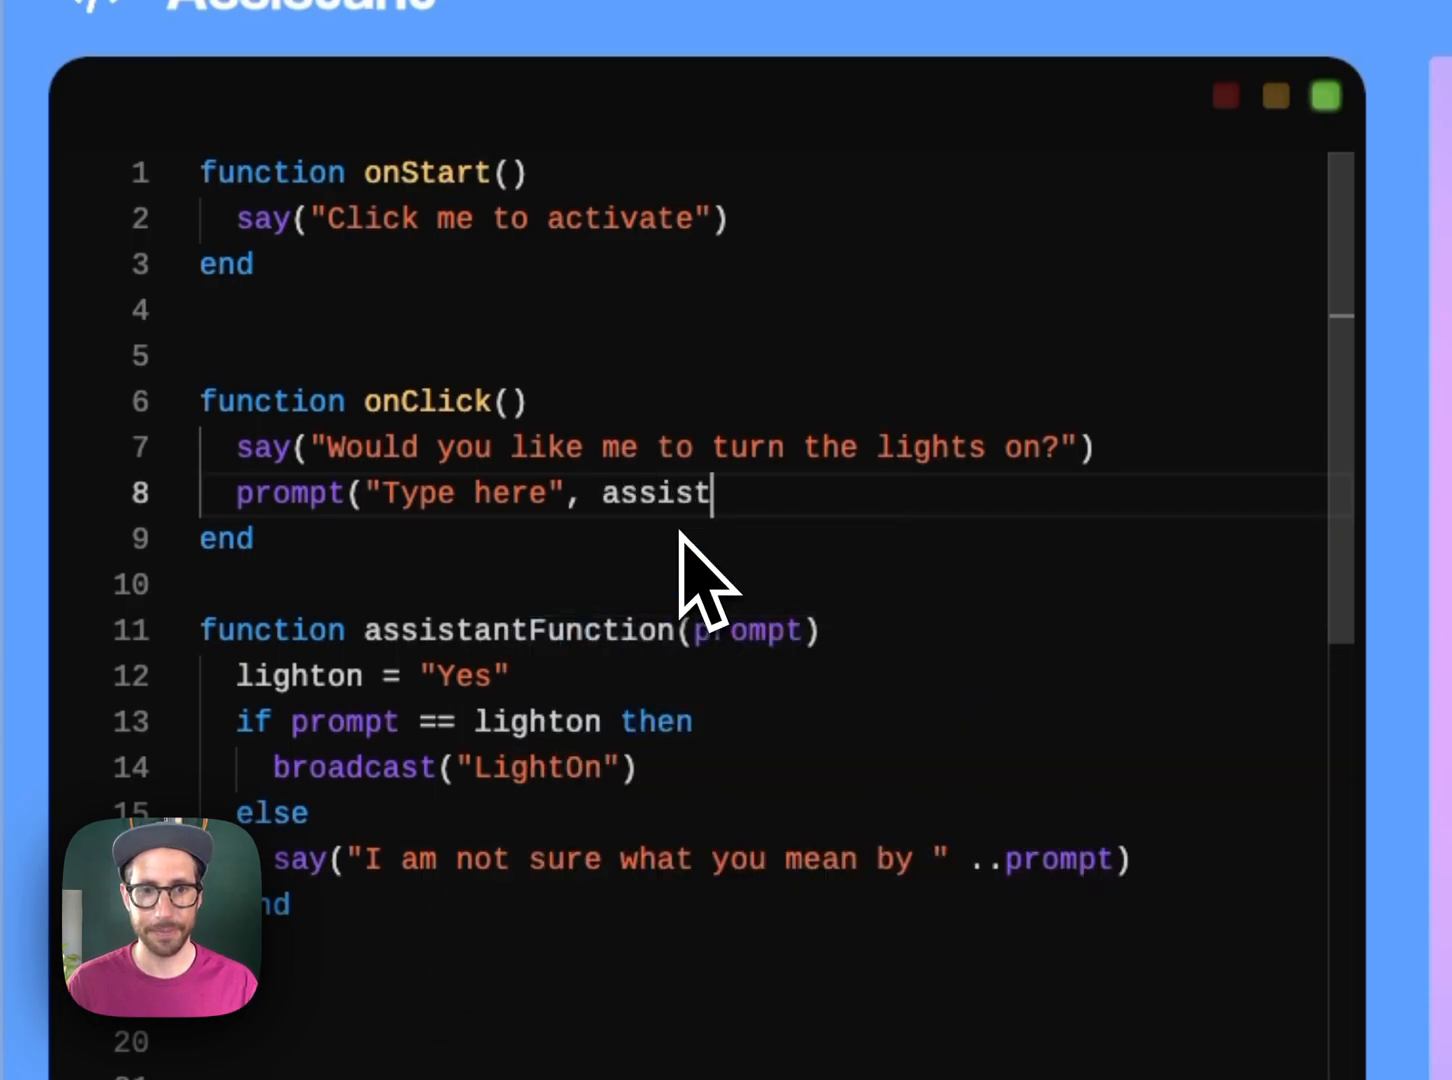
pyautogui.write('antFunction')
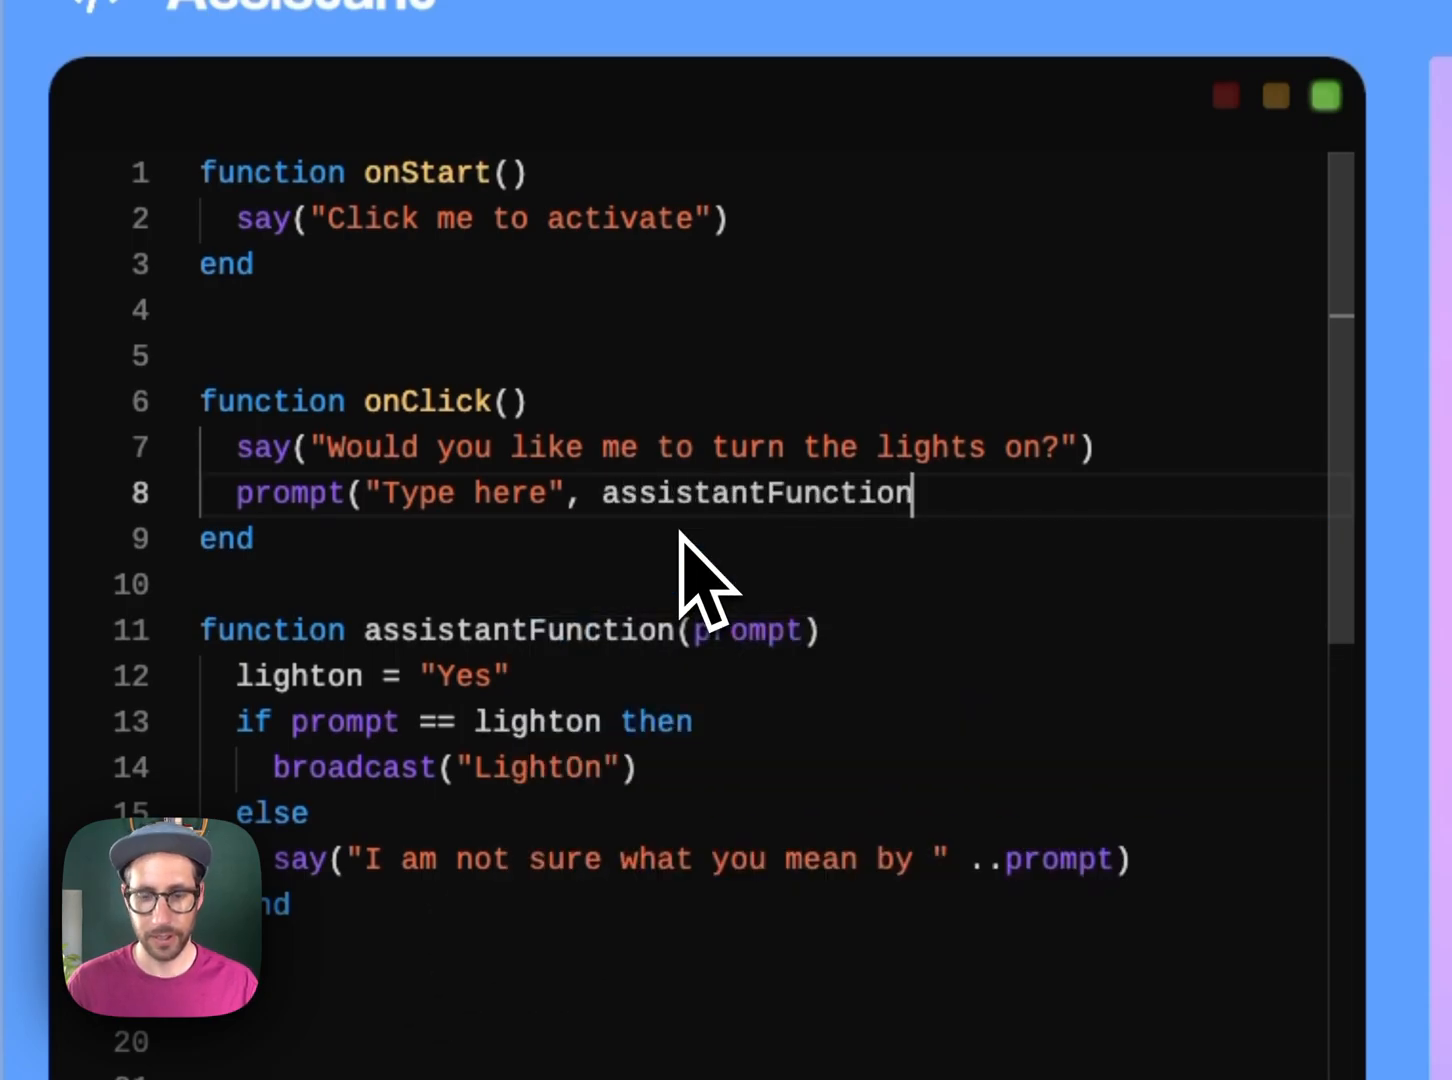
pyautogui.write(')')
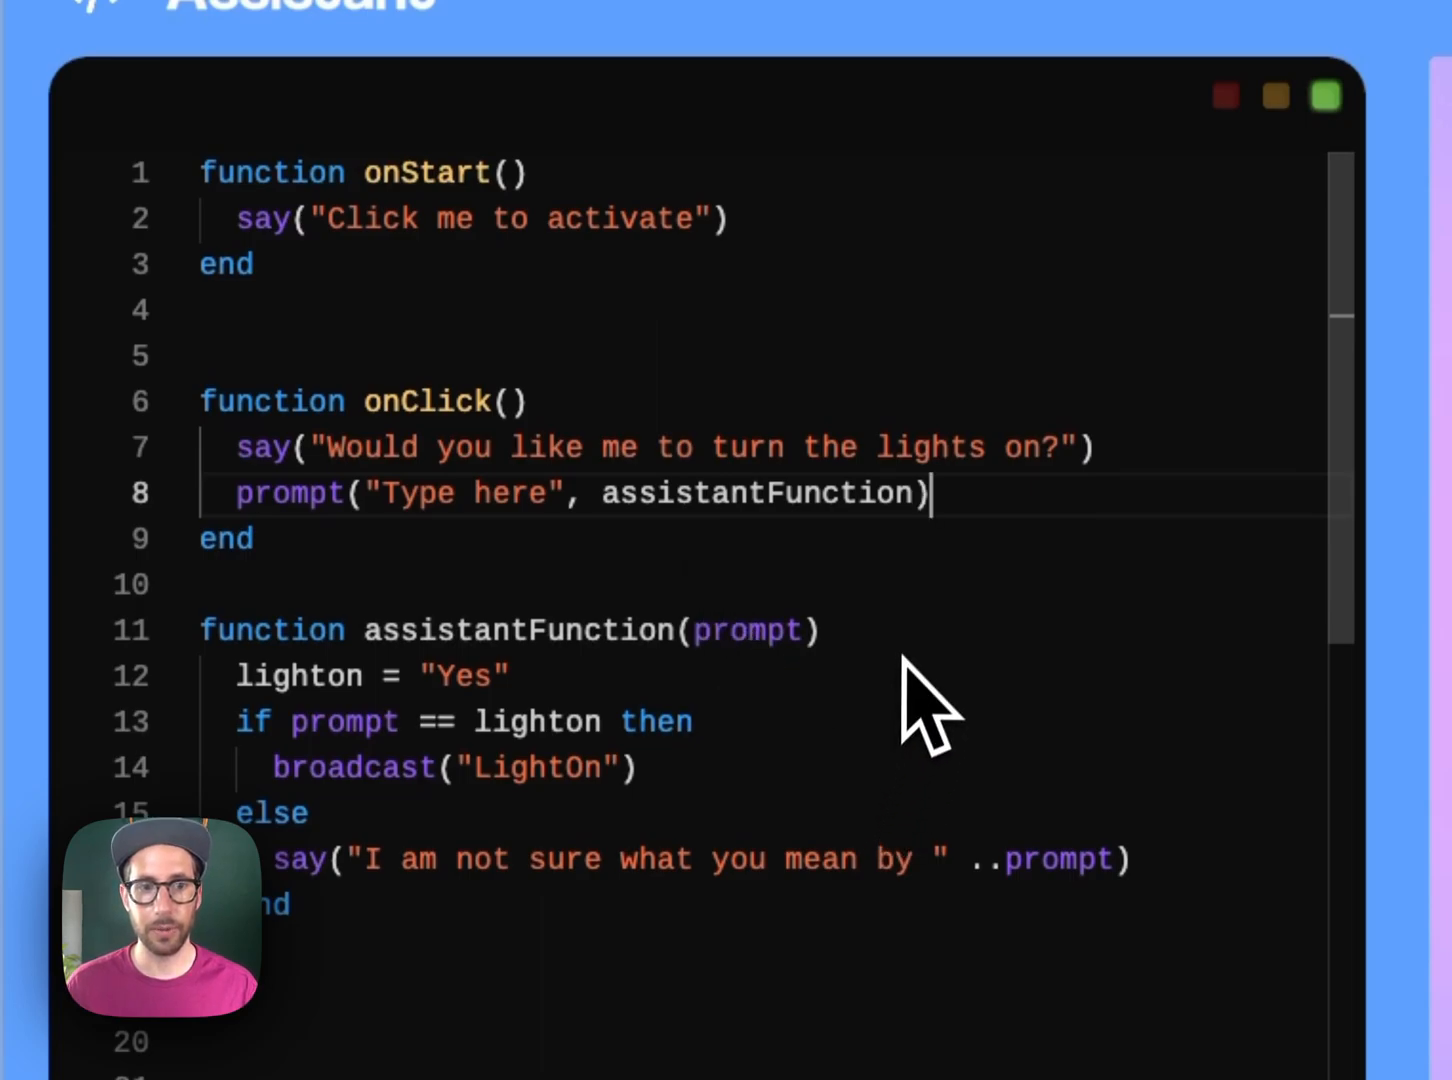
pyautogui.moveTo(850, 575)
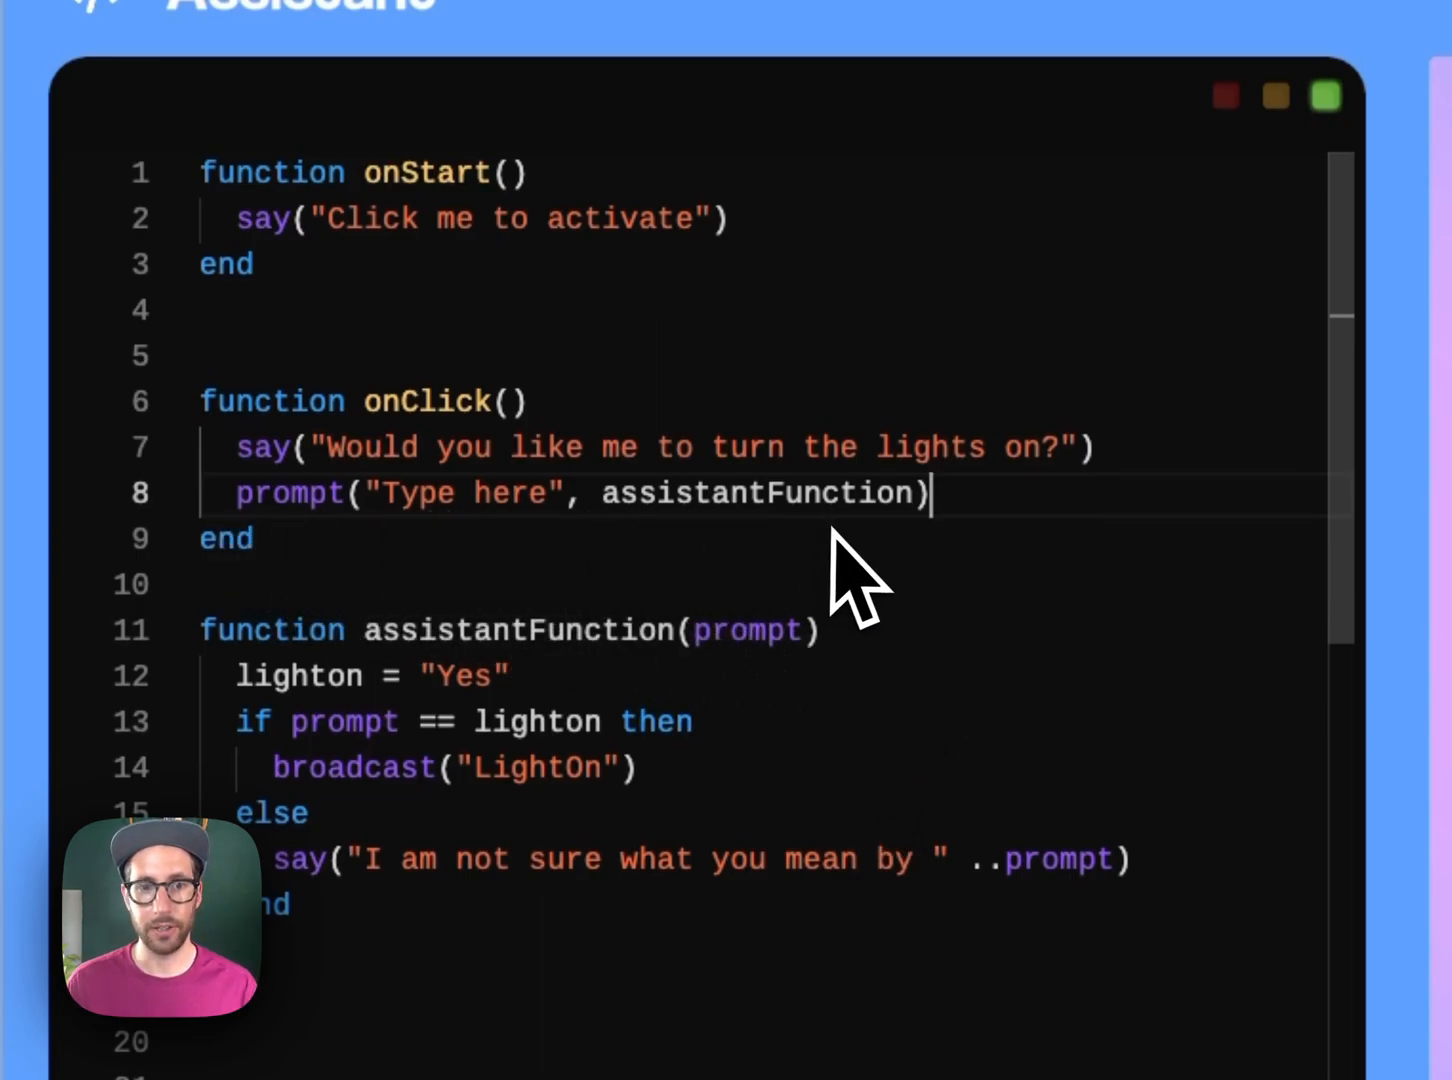
pyautogui.moveTo(710, 575)
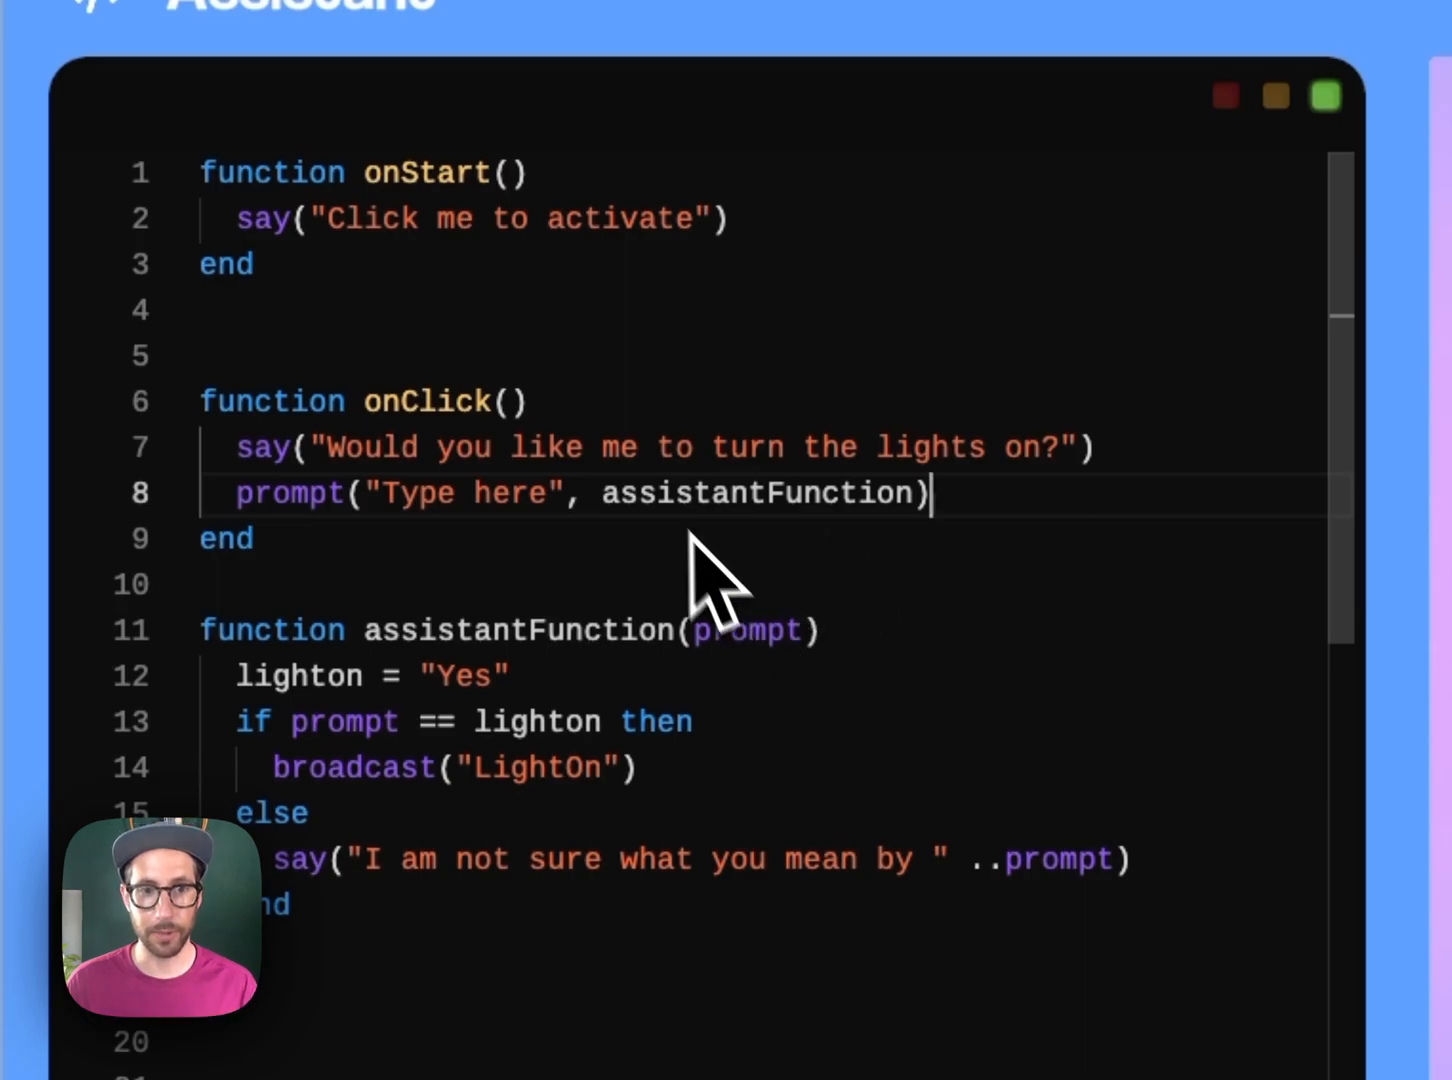
pyautogui.moveTo(790, 690)
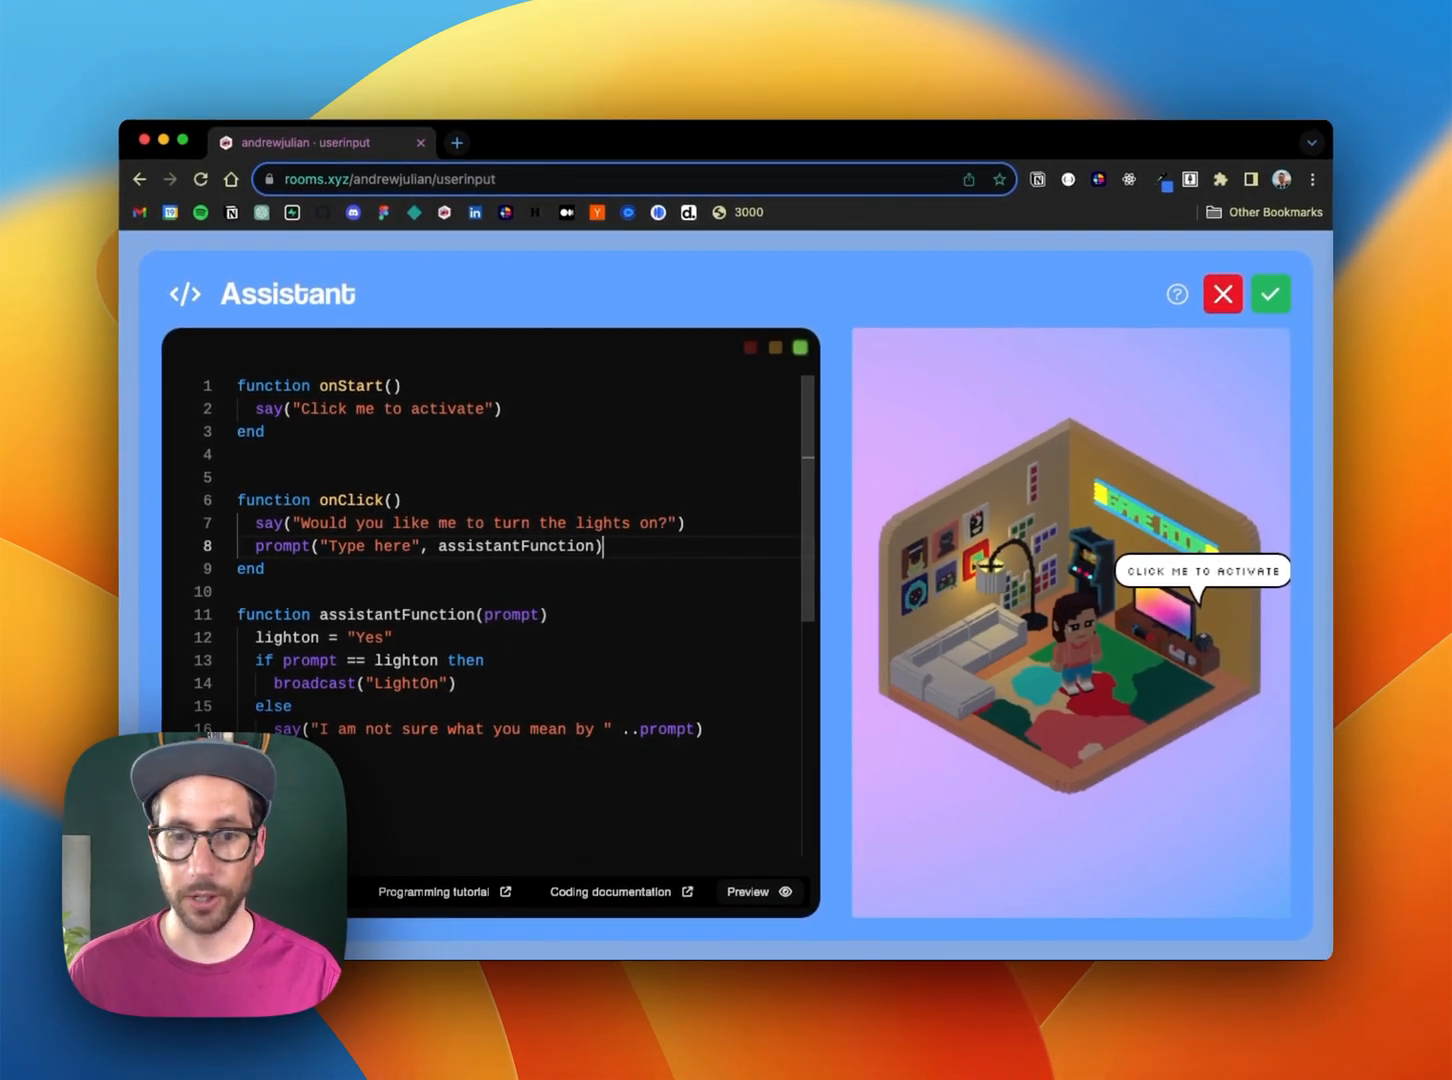
# Step: Apply the code, play the room, and answer 'Yes' to turn the lights on
pyautogui.click(1270, 294)
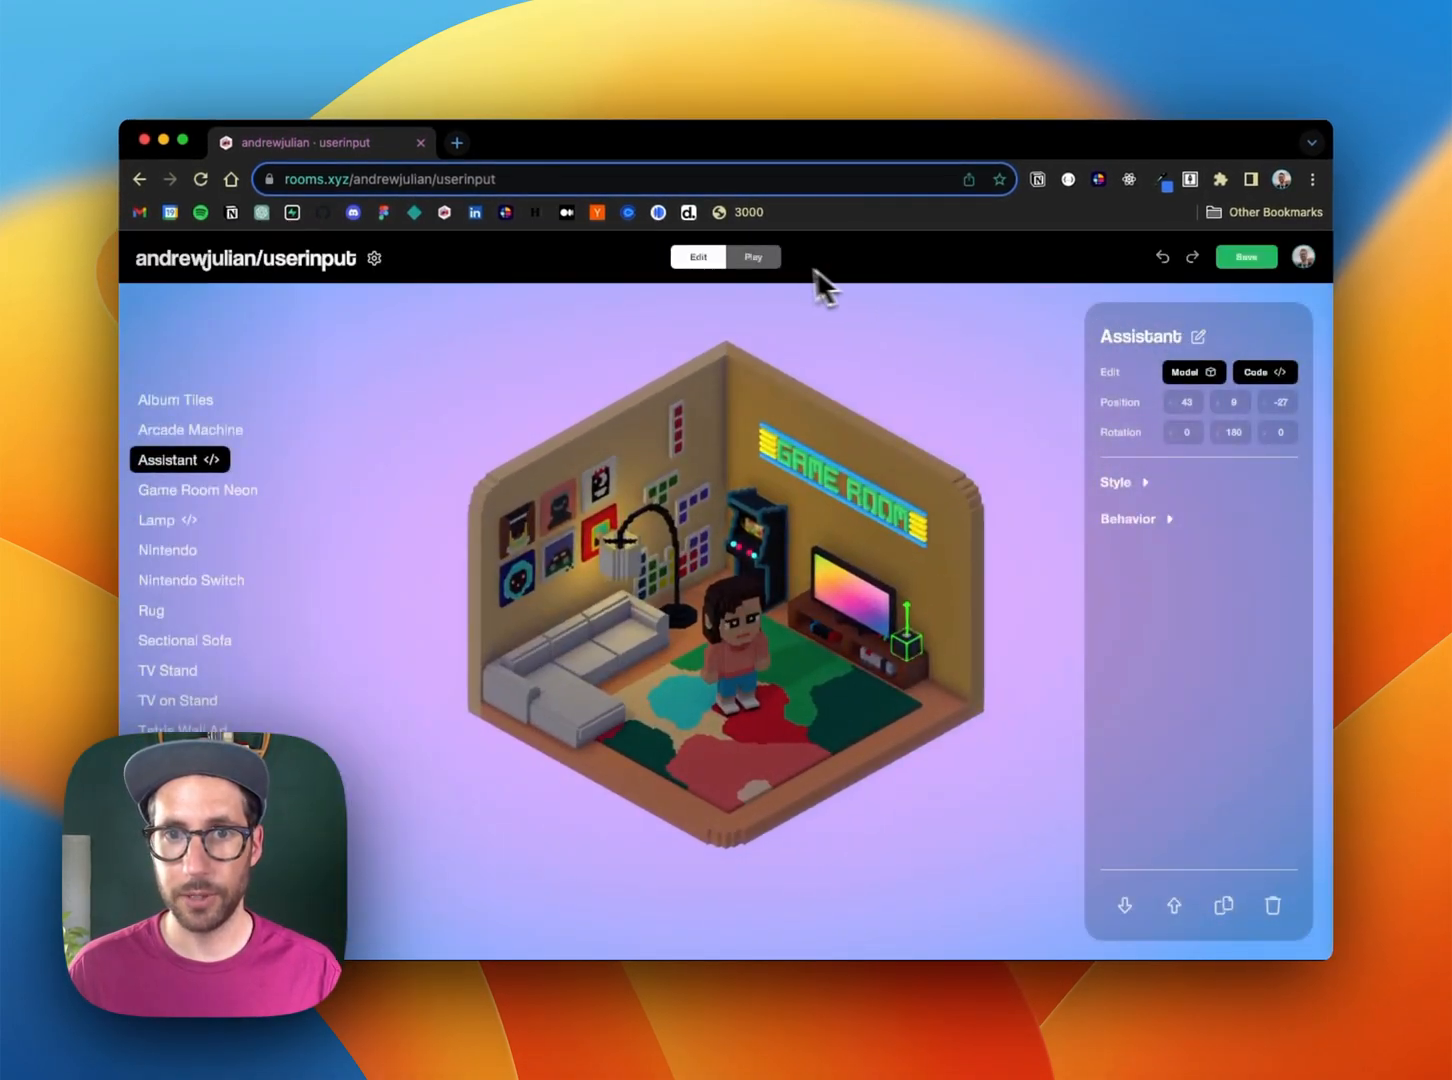
pyautogui.click(752, 257)
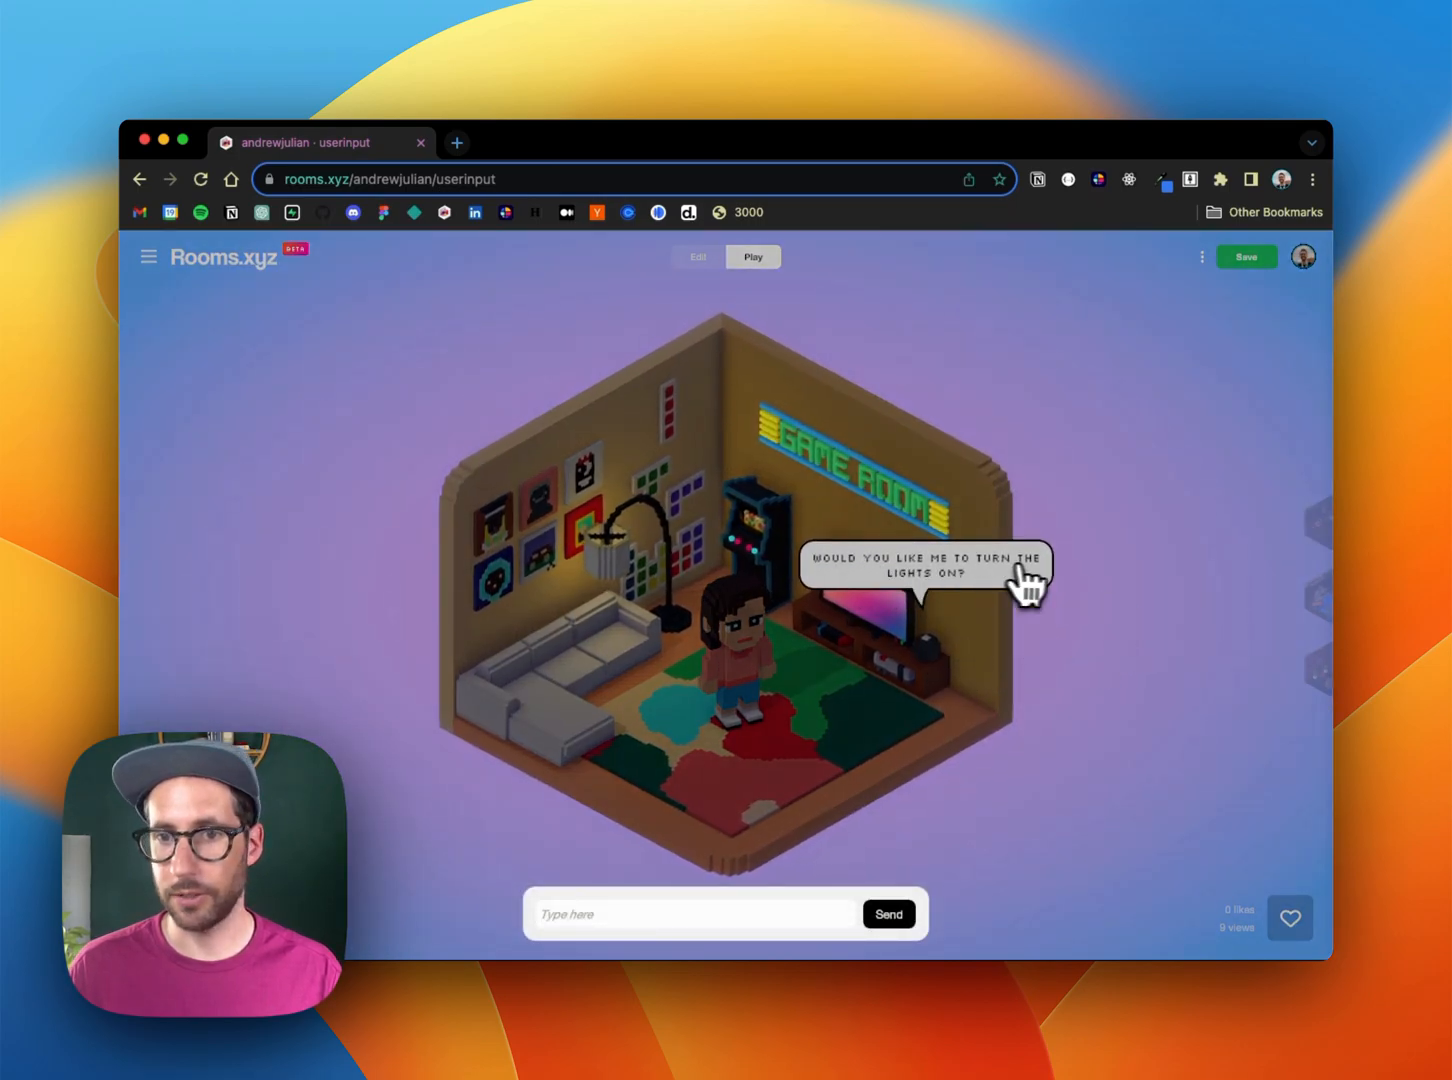
pyautogui.write('Ye')
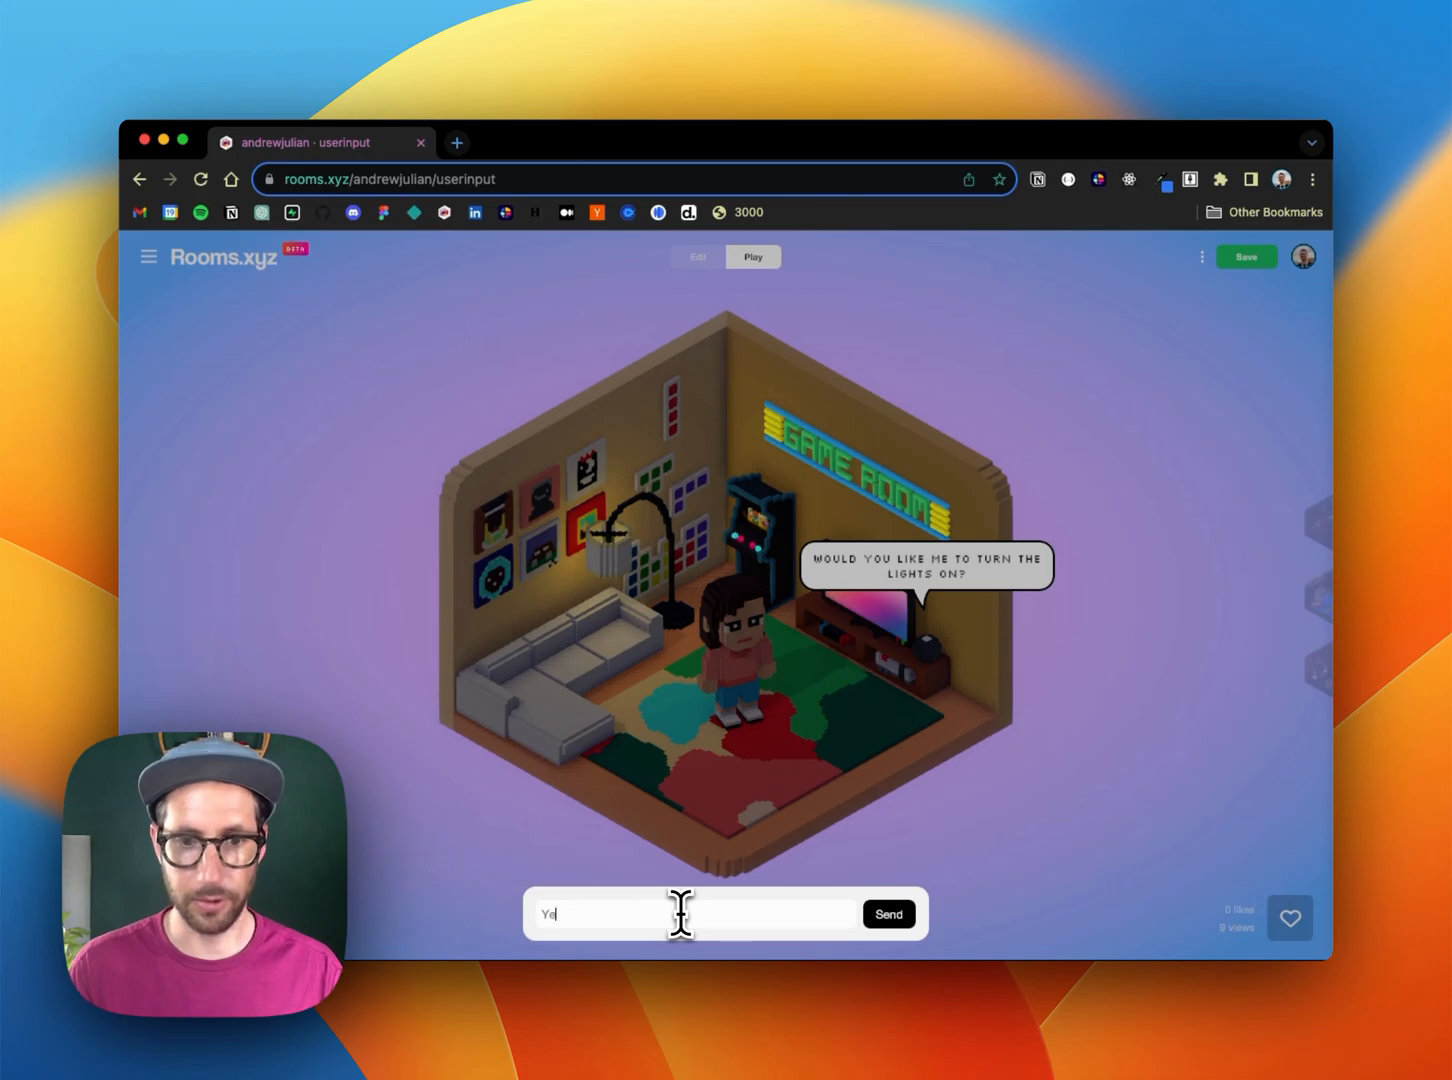
pyautogui.click(887, 914)
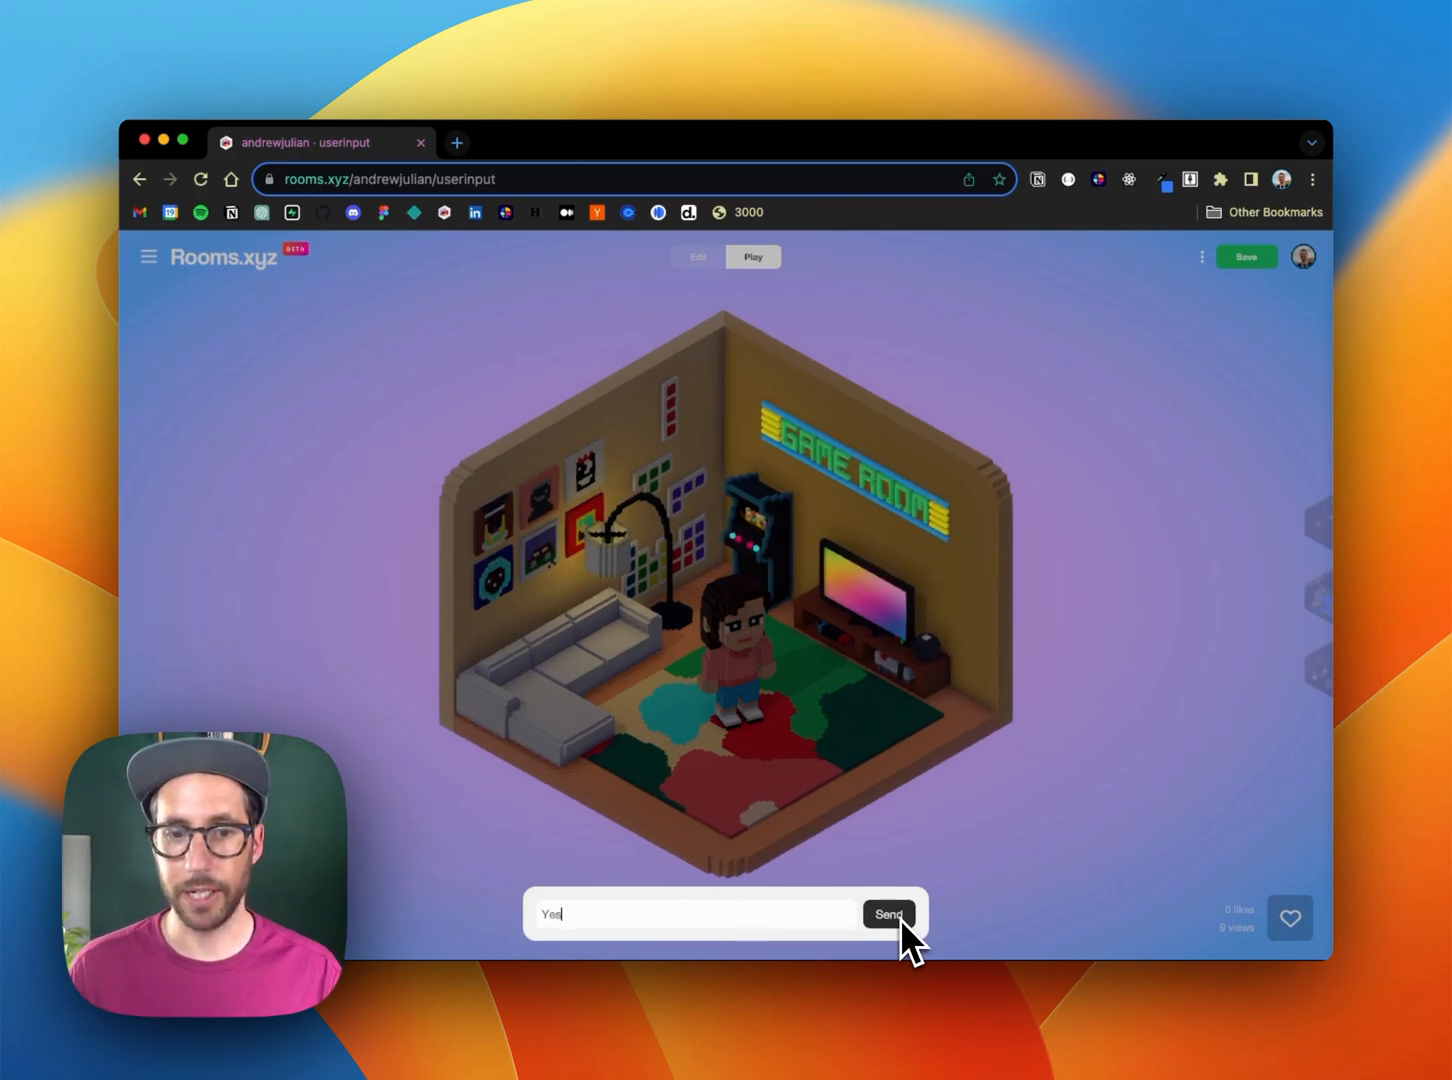
pyautogui.click(887, 914)
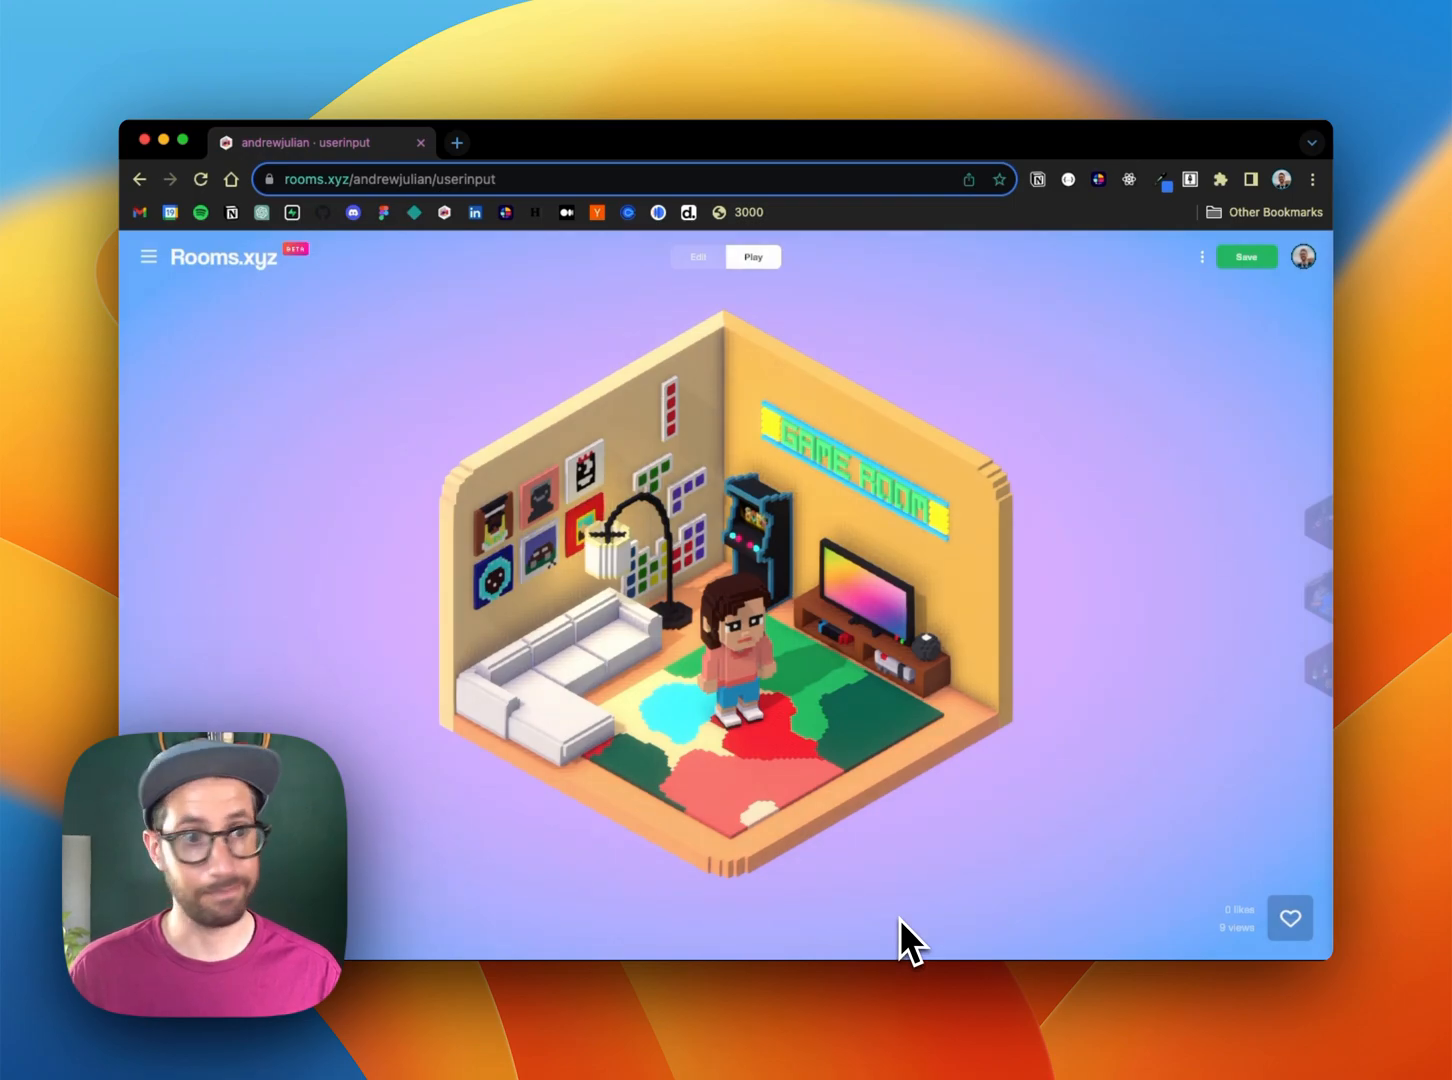